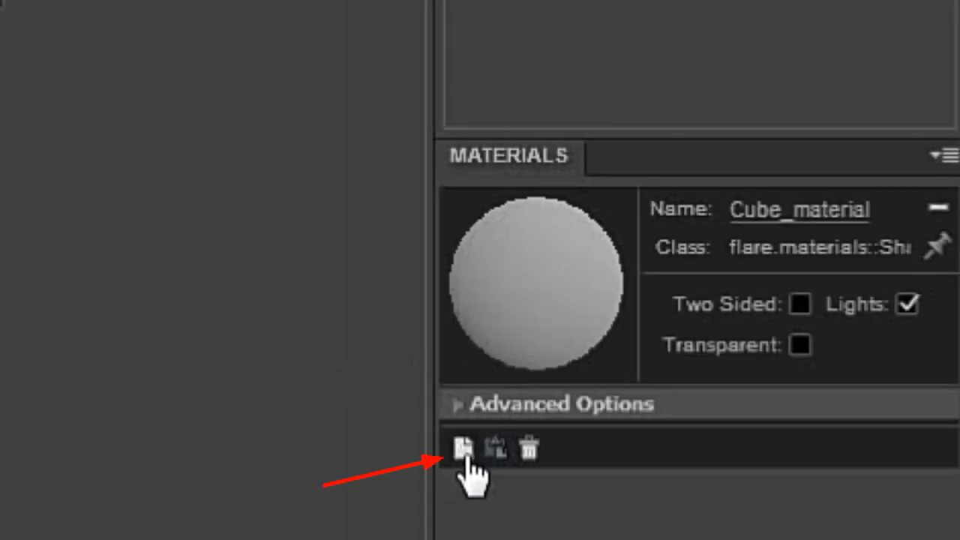
Step: Add a Texture Map filter to the cube's material, discarding a trial colour layer
left_click(463, 448)
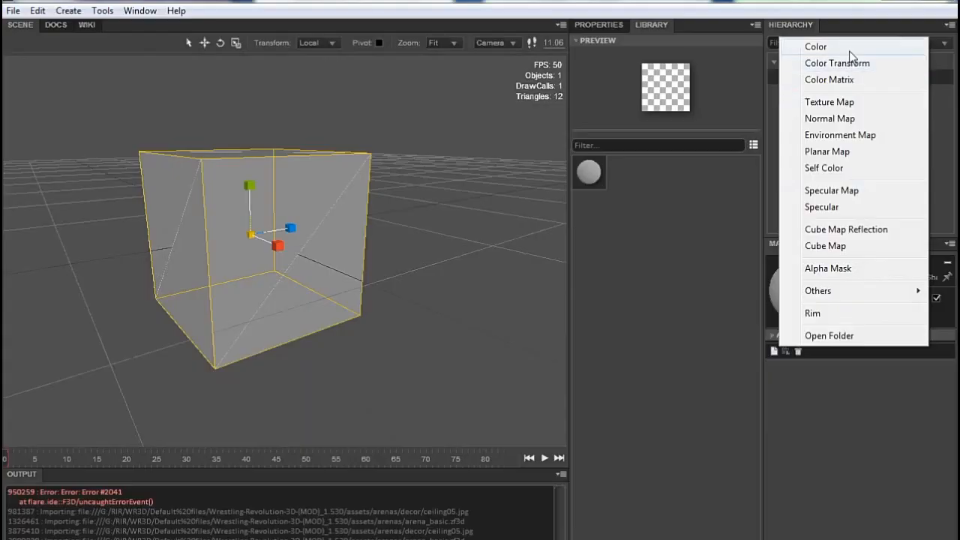
left_click(814, 47)
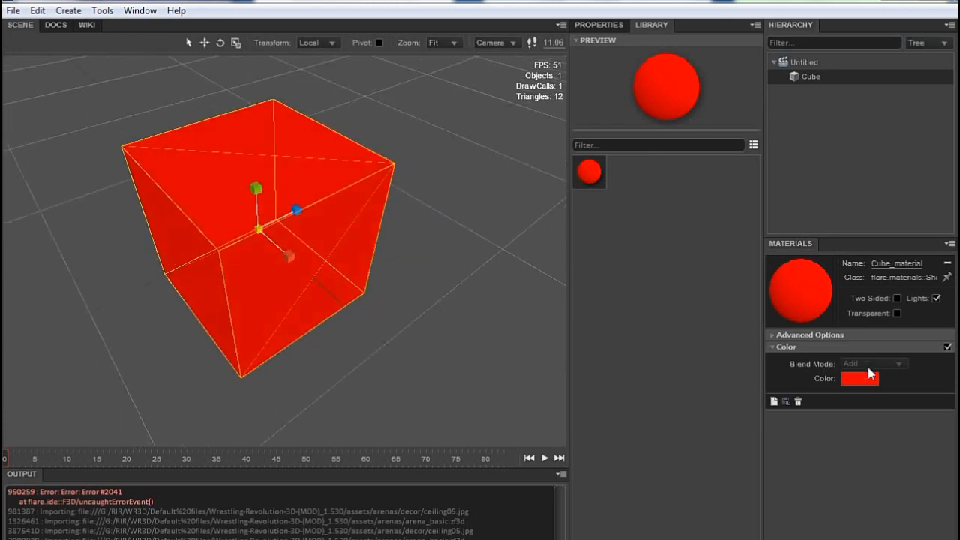
left_click(859, 378)
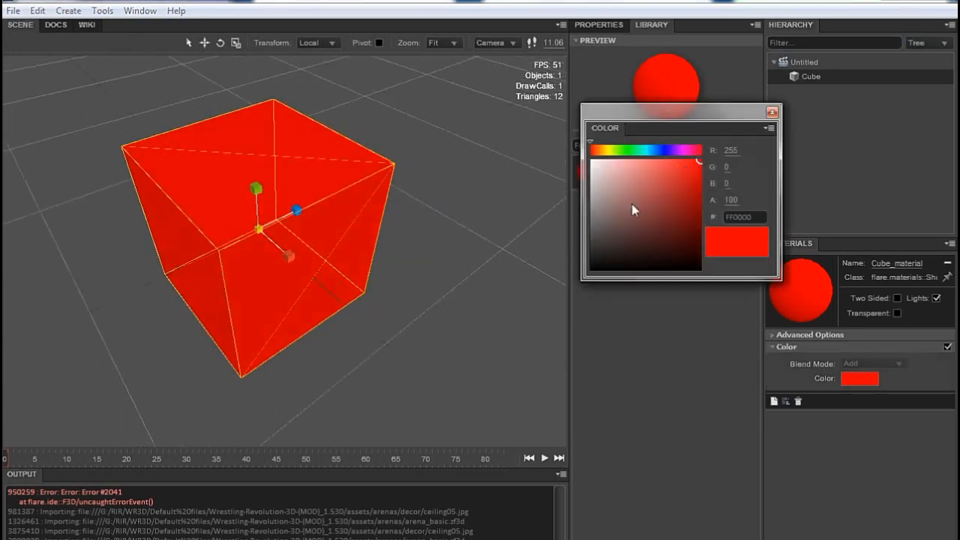
left_click(630, 176)
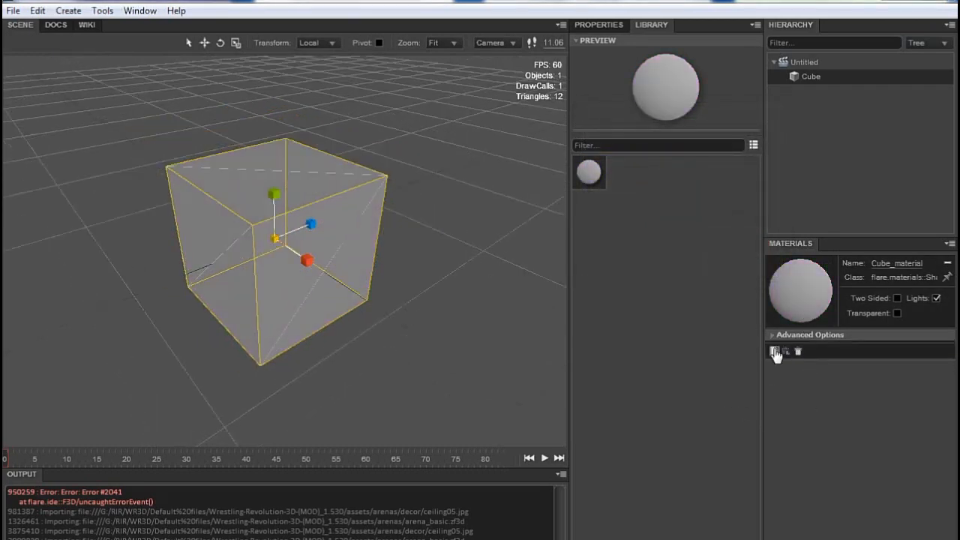
left_click(774, 352)
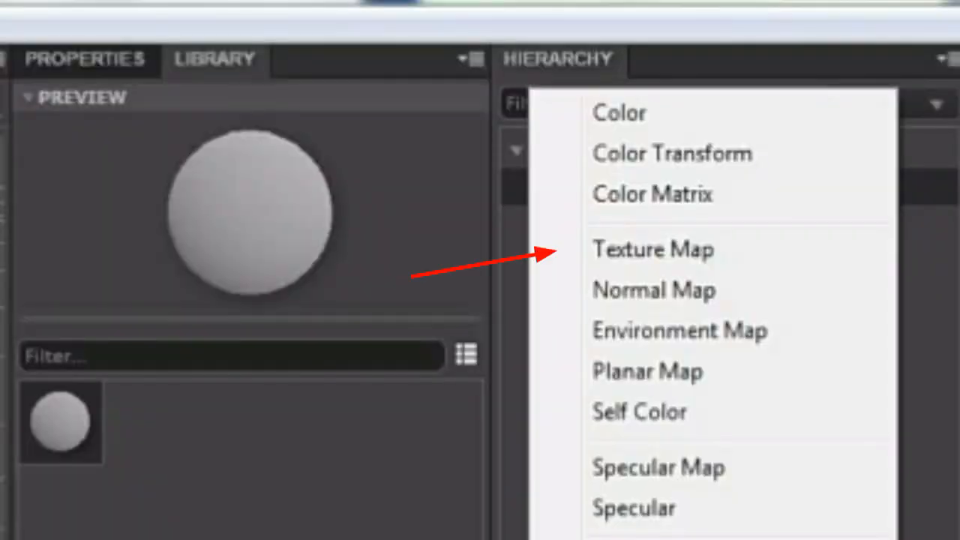
left_click(652, 249)
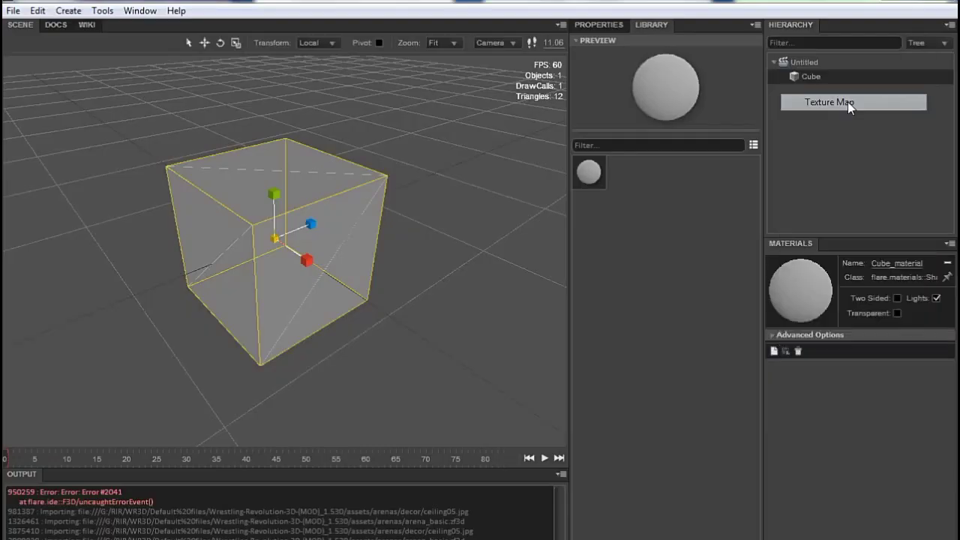
left_click(829, 102)
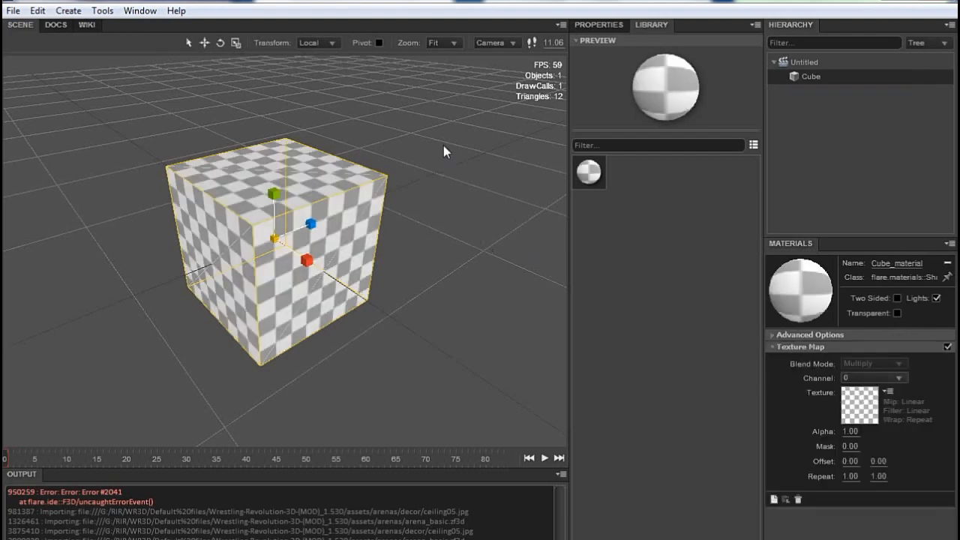
Step: Deselect the cube and orbit the view to inspect its checker pattern
left_click(439, 171)
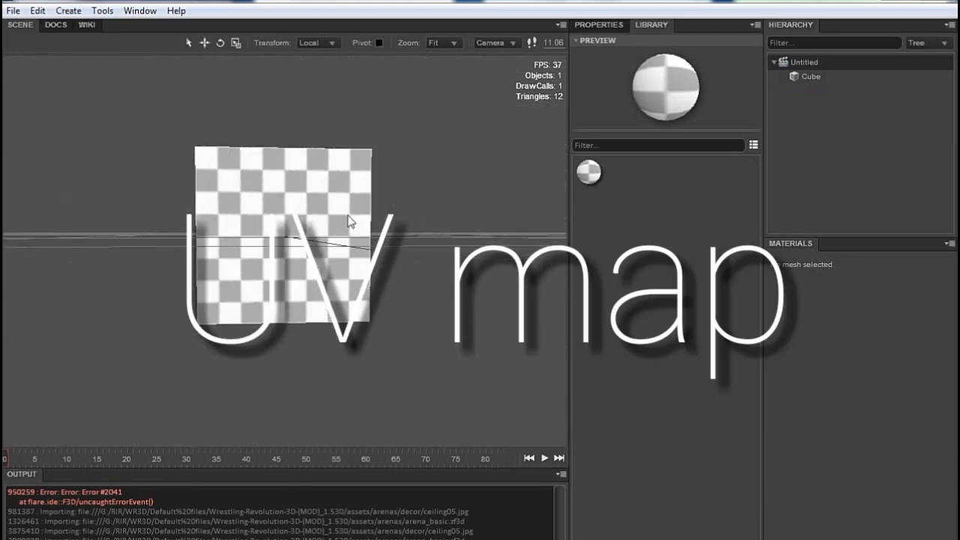
left_click_drag(349, 221, 81, 270)
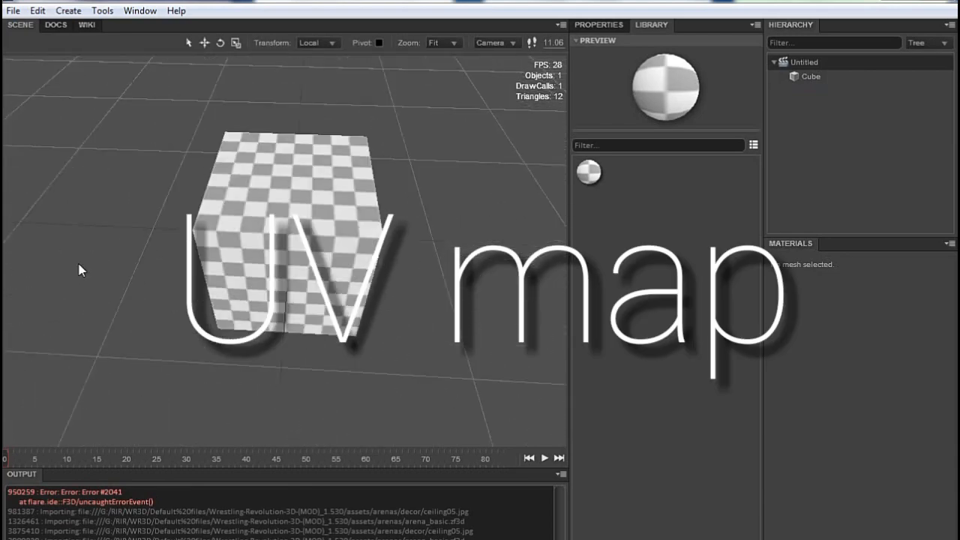
left_click_drag(81, 270, 320, 225)
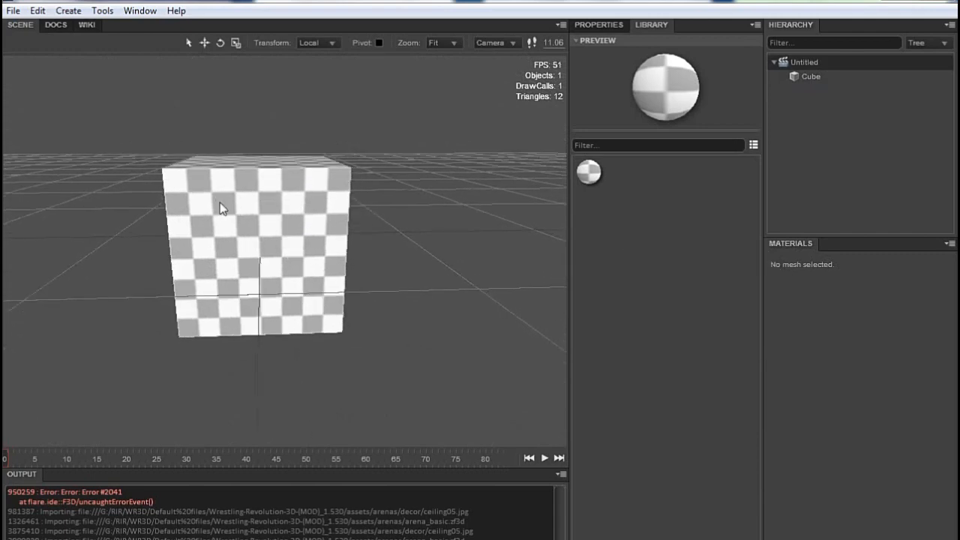
left_click_drag(222, 209, 96, 215)
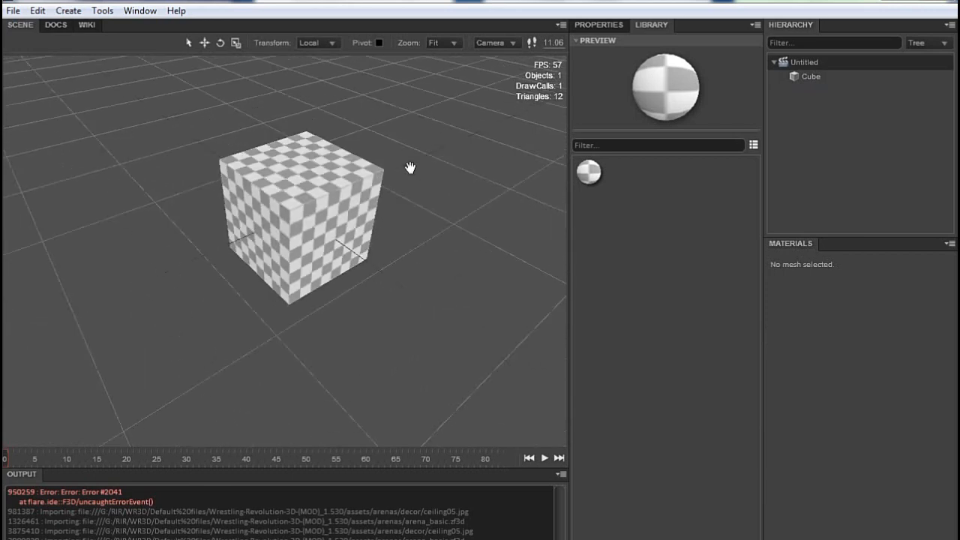
Step: Create a sphere from the Create menu and add a map layer to its material
left_click(68, 10)
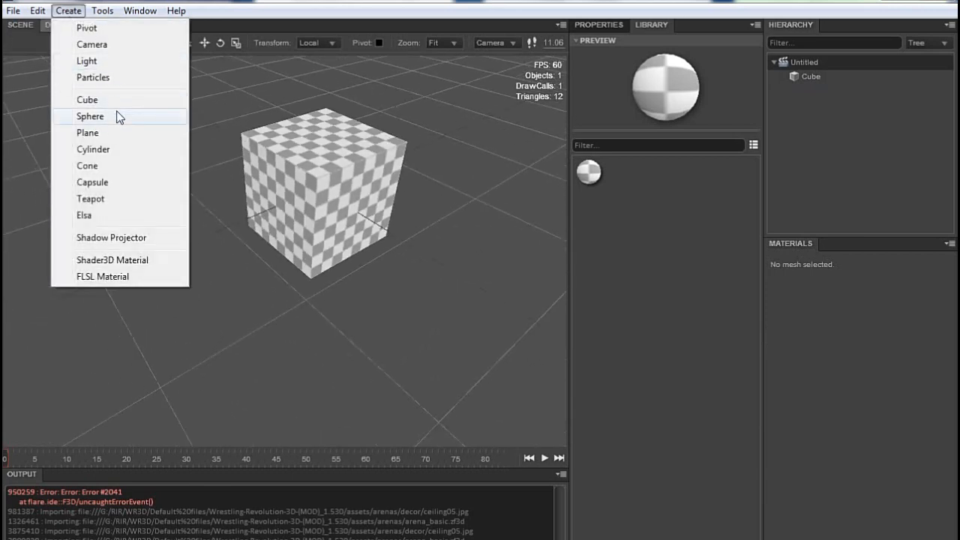
left_click(90, 116)
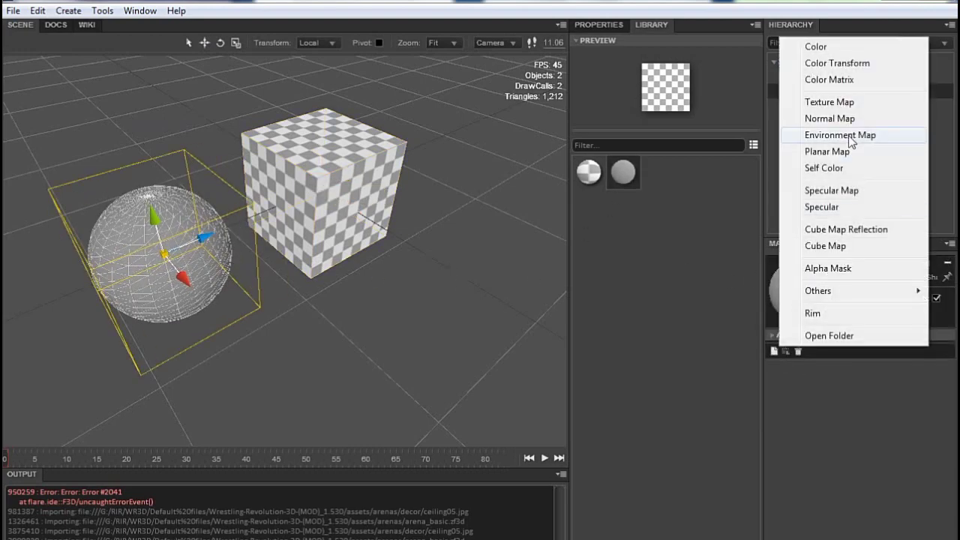
left_click(840, 135)
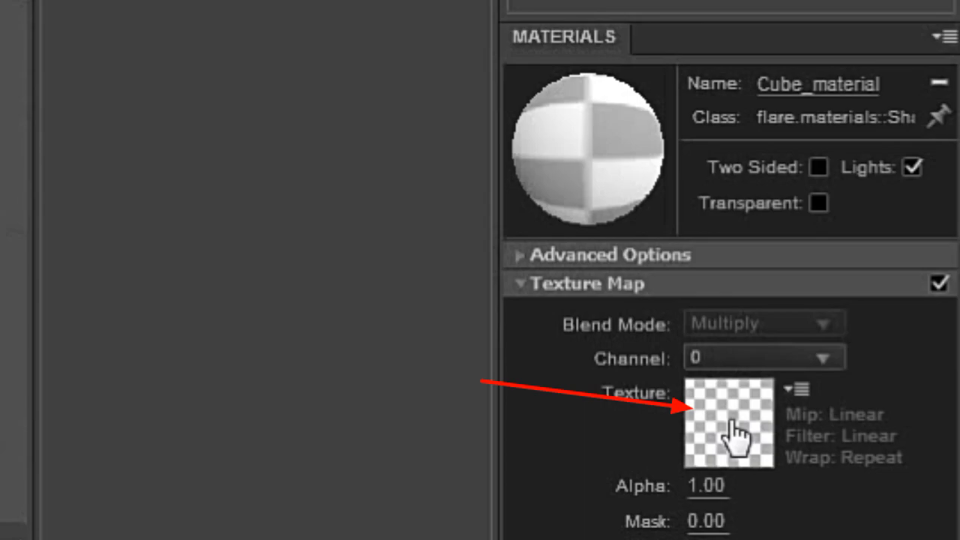
Step: Load a brick image into the cube's texture slot, then view cone, sphere and cube
left_click(727, 422)
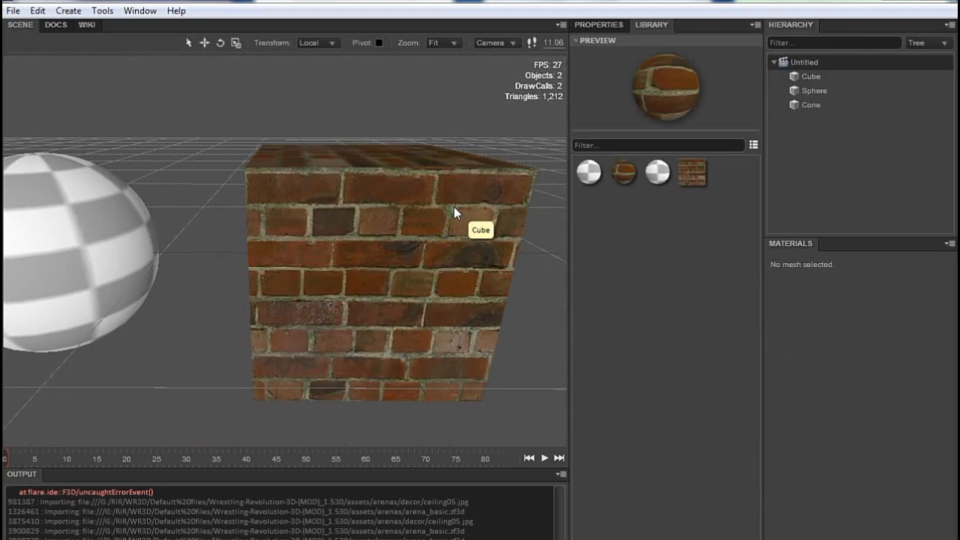
left_click_drag(453, 214, 338, 191)
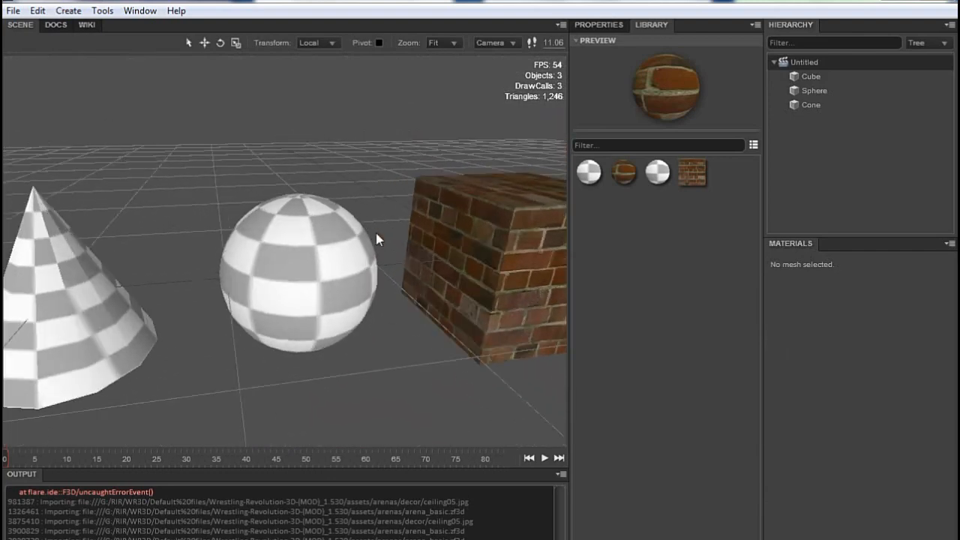
mouse_move(692, 172)
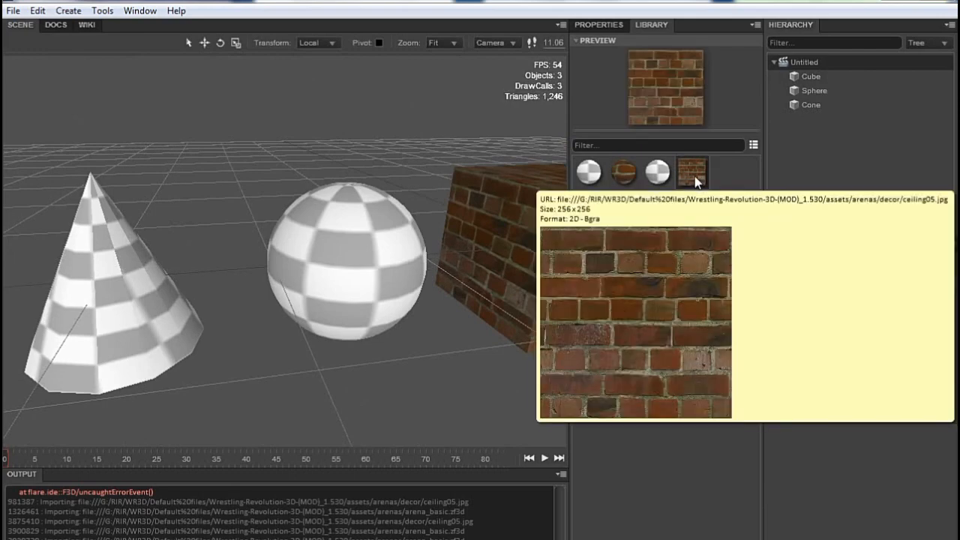
mouse_move(416, 205)
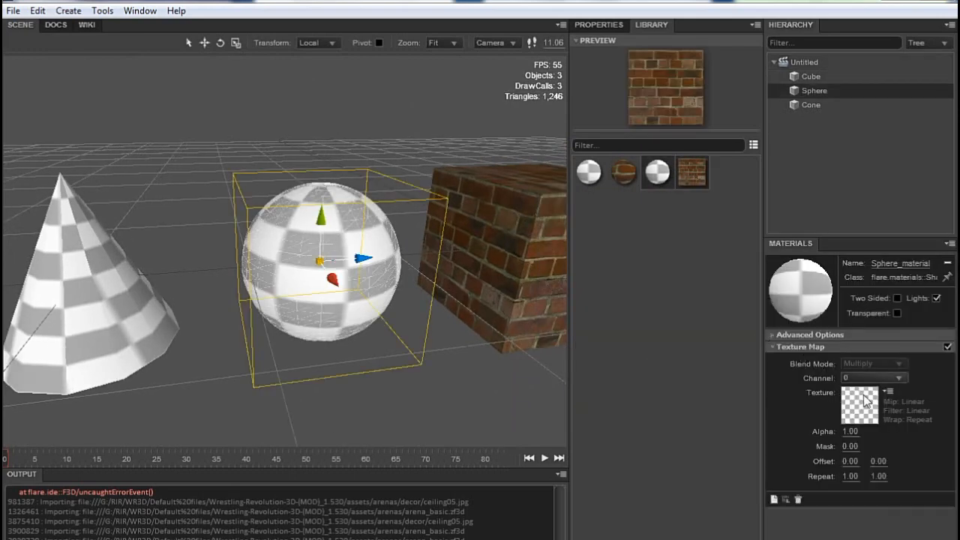
mouse_move(862, 404)
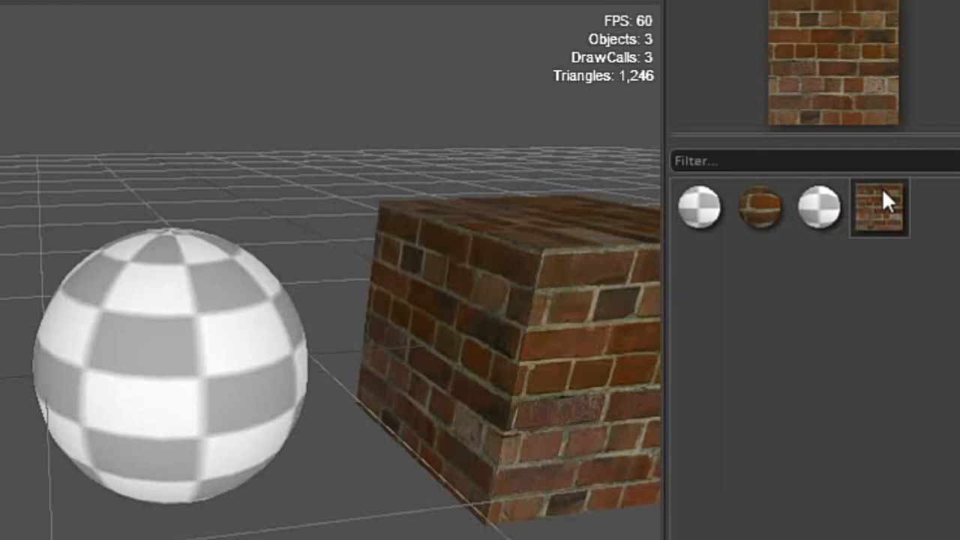
Step: Drag the ceiling05.jpg brick texture from the Library onto the checkered sphere
left_click_drag(878, 210, 442, 86)
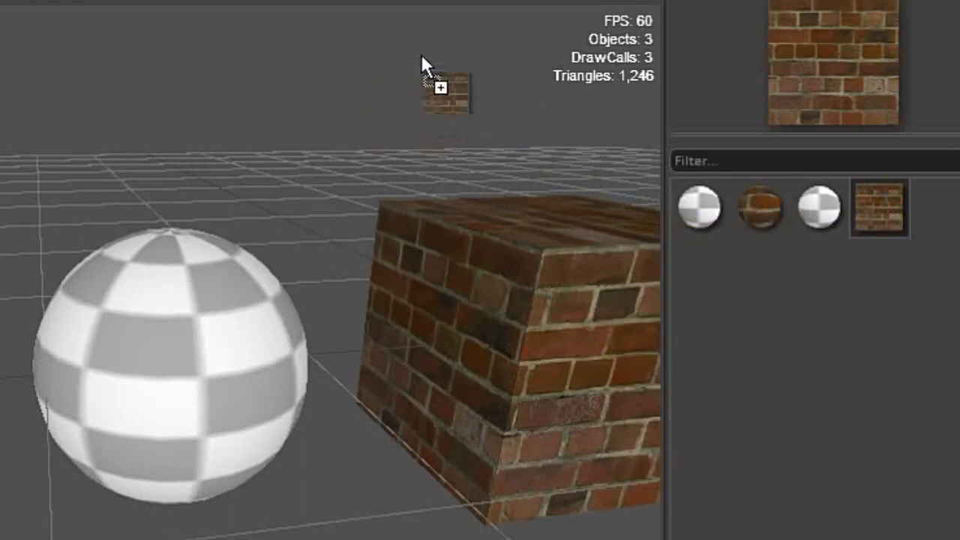
left_click_drag(446, 90, 157, 270)
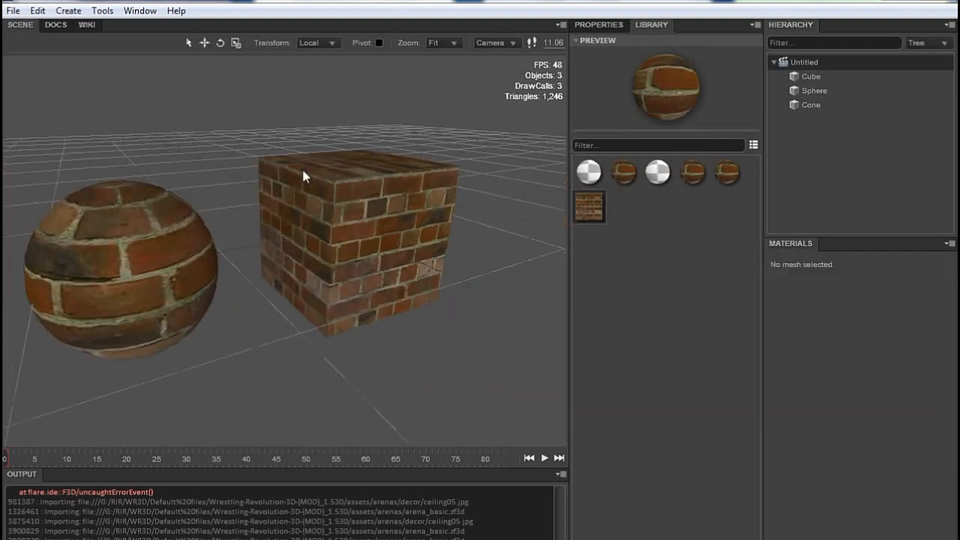
Step: Scale the brick cube into a thin slab and set its texture Repeat to 1.40
left_click(352, 239)
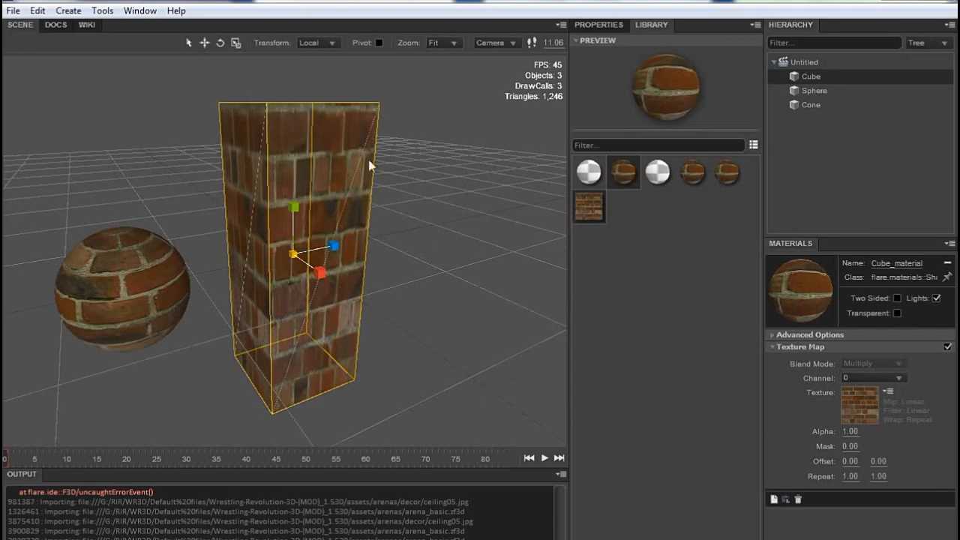
left_click_drag(332, 245, 320, 270)
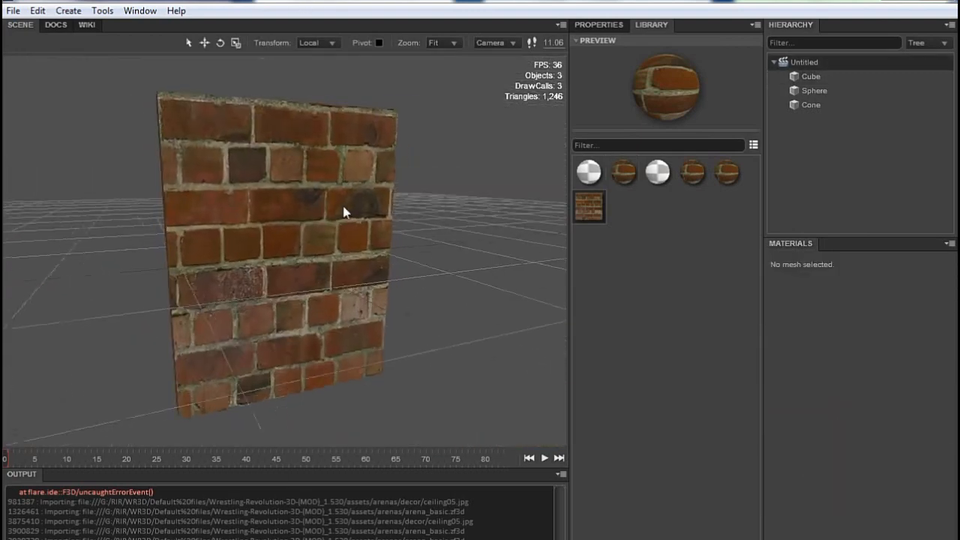
left_click(277, 225)
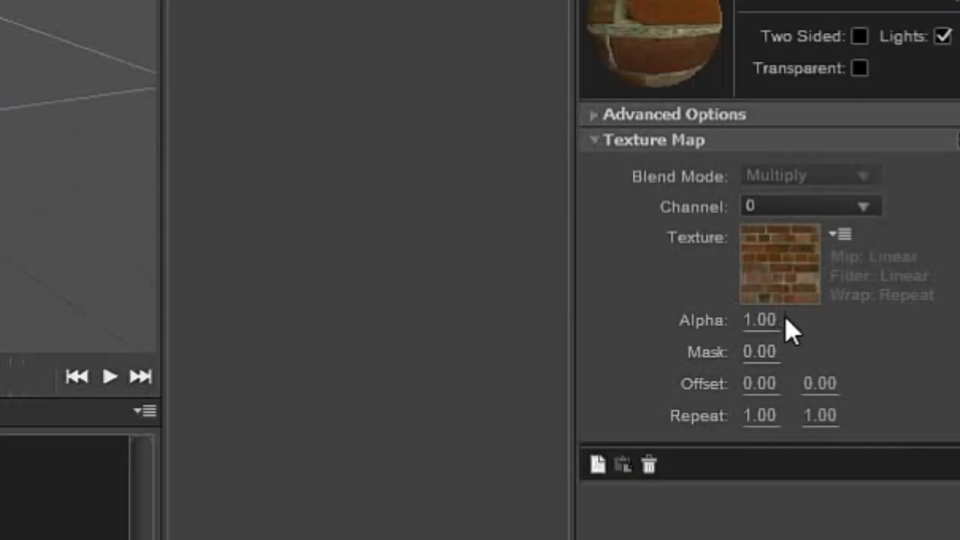
mouse_move(787, 382)
type("0.9")
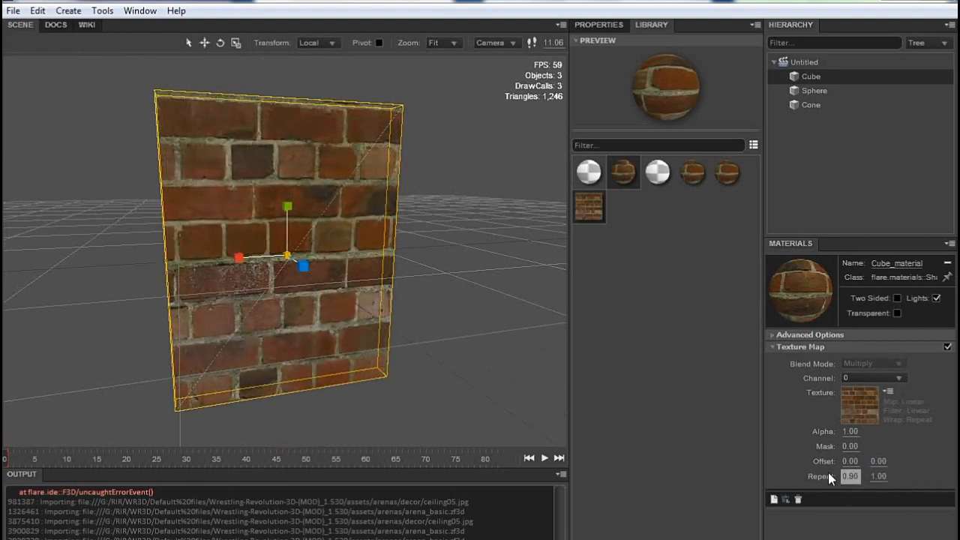
type("1.40")
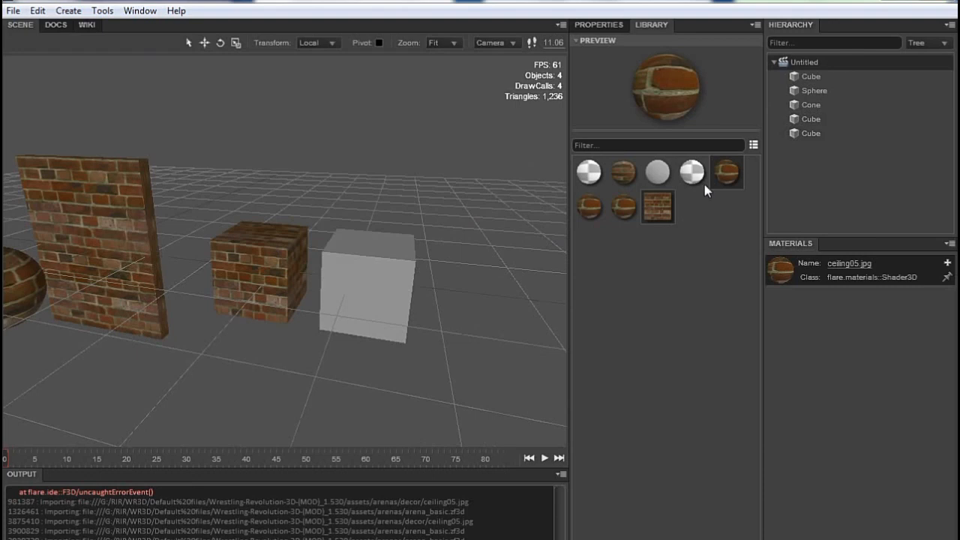
mouse_move(723, 180)
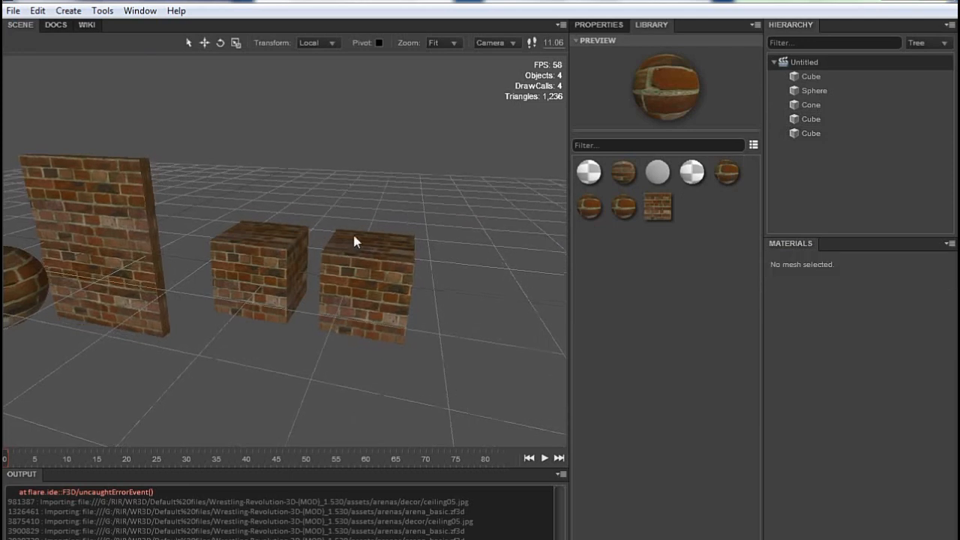
Step: Select the small brick cube and edit its vertical brick Repeat value
left_click(262, 270)
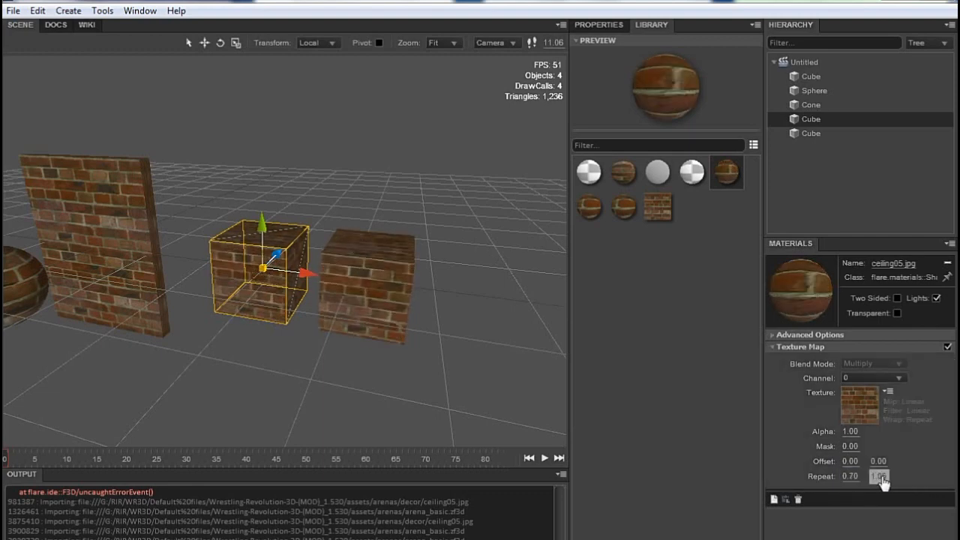
left_click(486, 269)
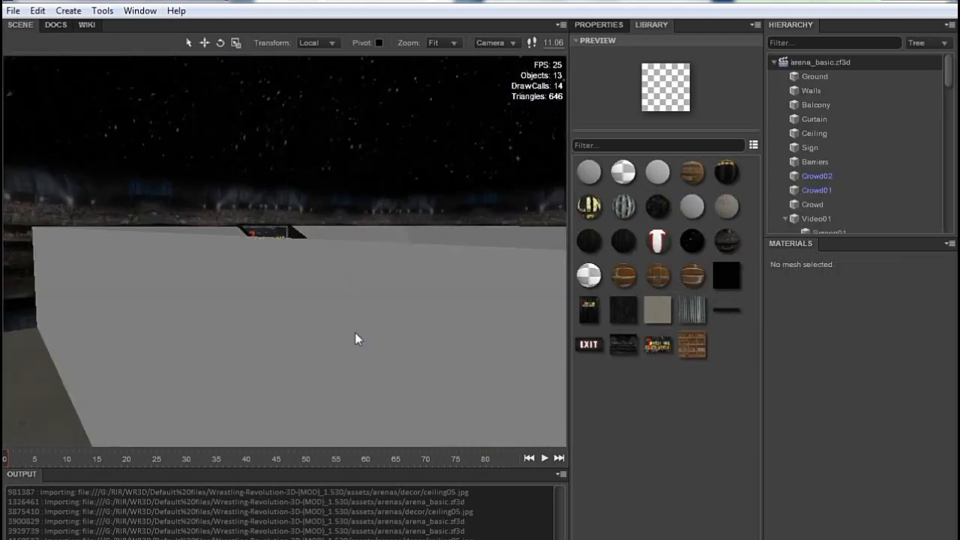
Step: Select the arena walls and drag the brick material from the Library onto them
left_click(266, 240)
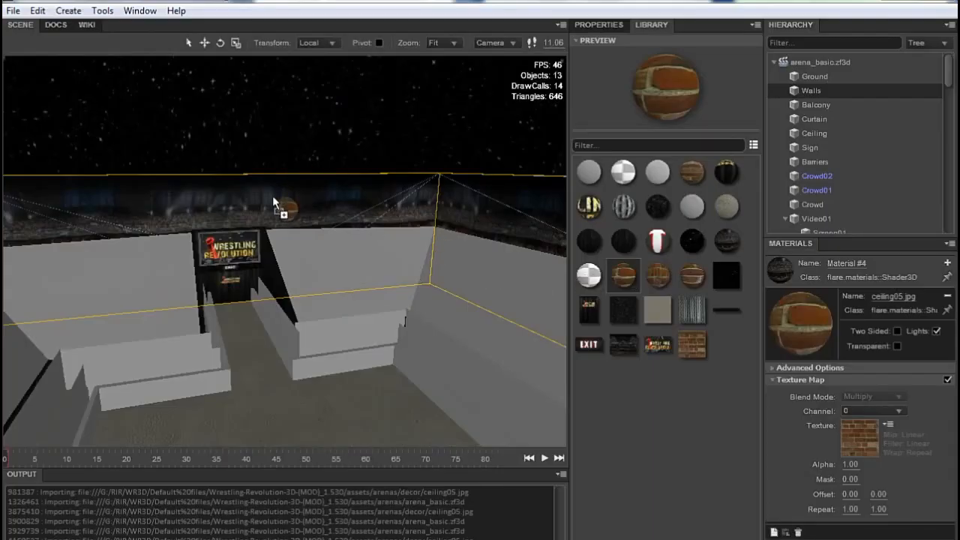
left_click_drag(273, 203, 326, 259)
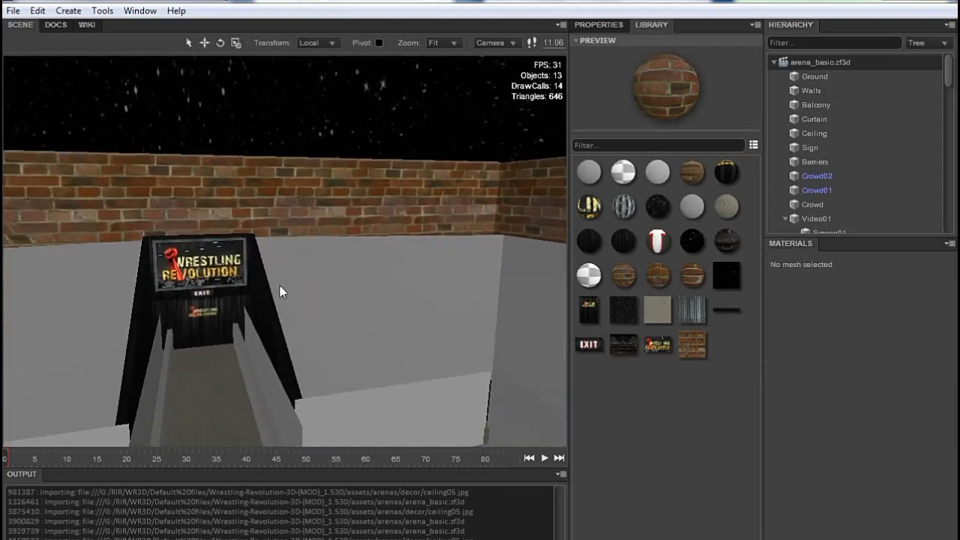
mouse_move(595, 279)
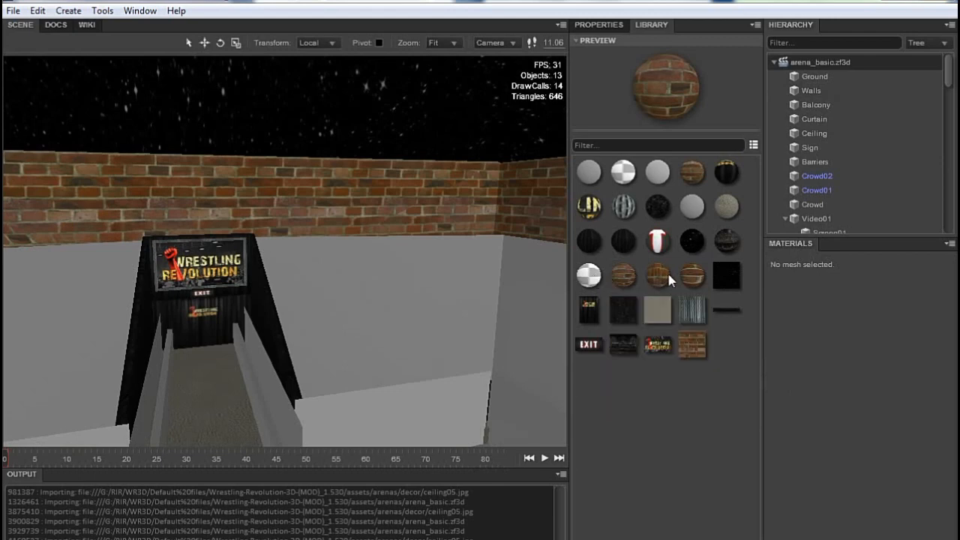
mouse_move(619, 288)
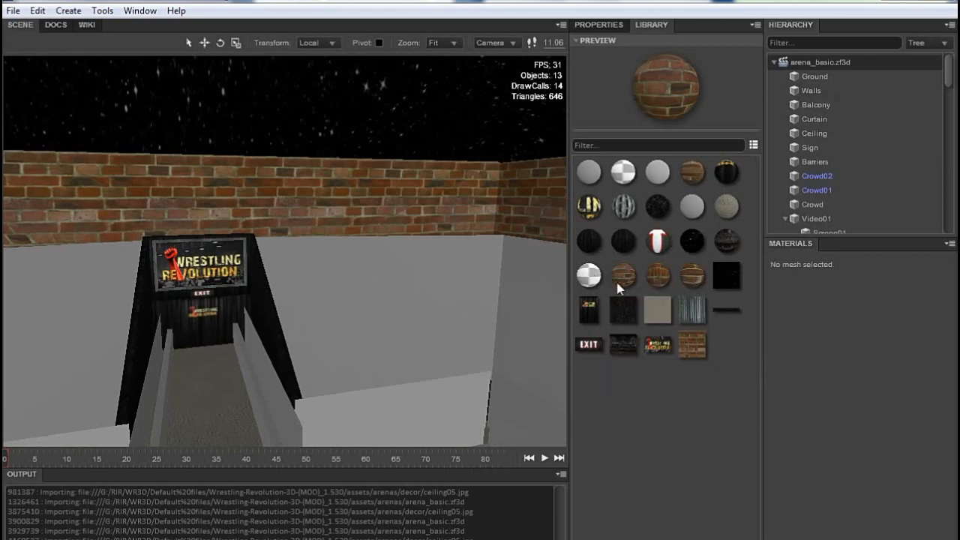